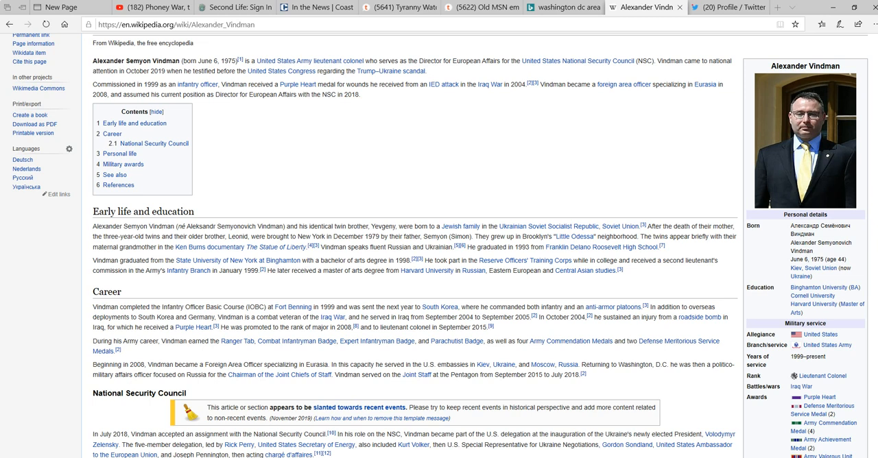
left_click(729, 7)
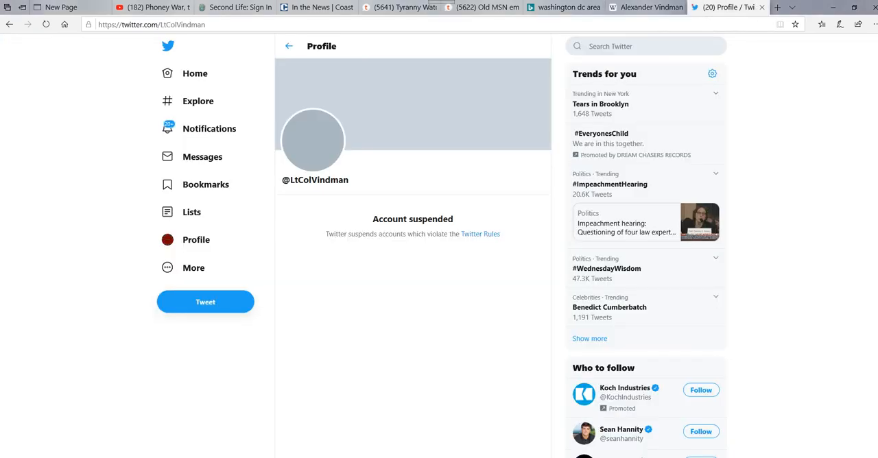